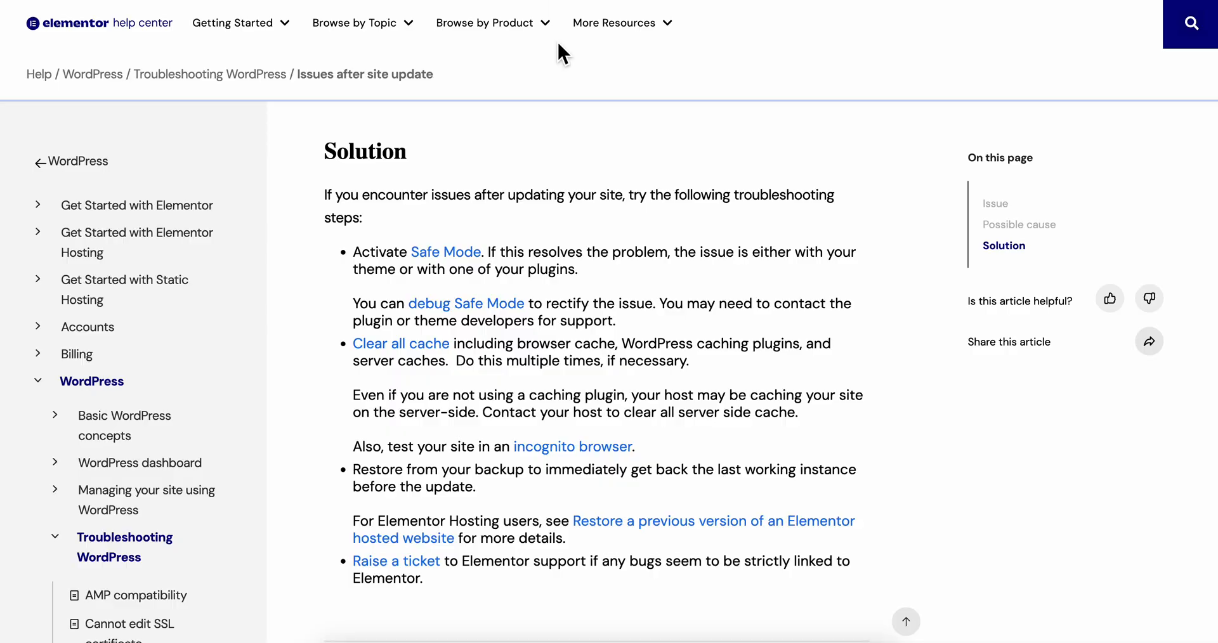
mouse_move(446, 252)
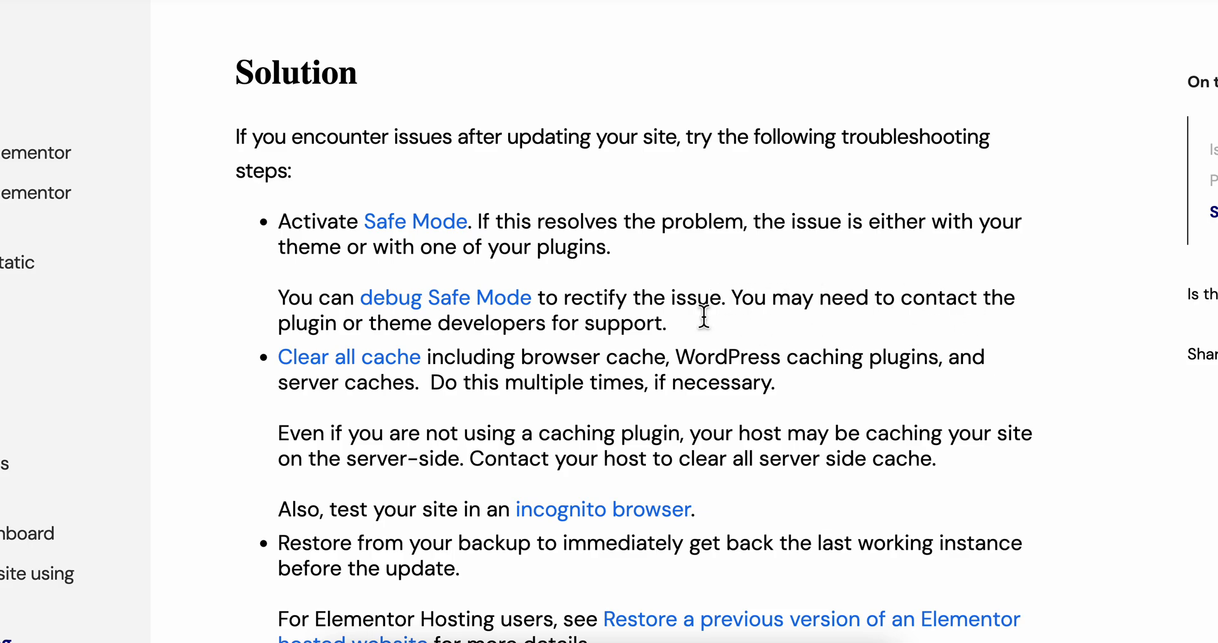
mouse_move(667, 330)
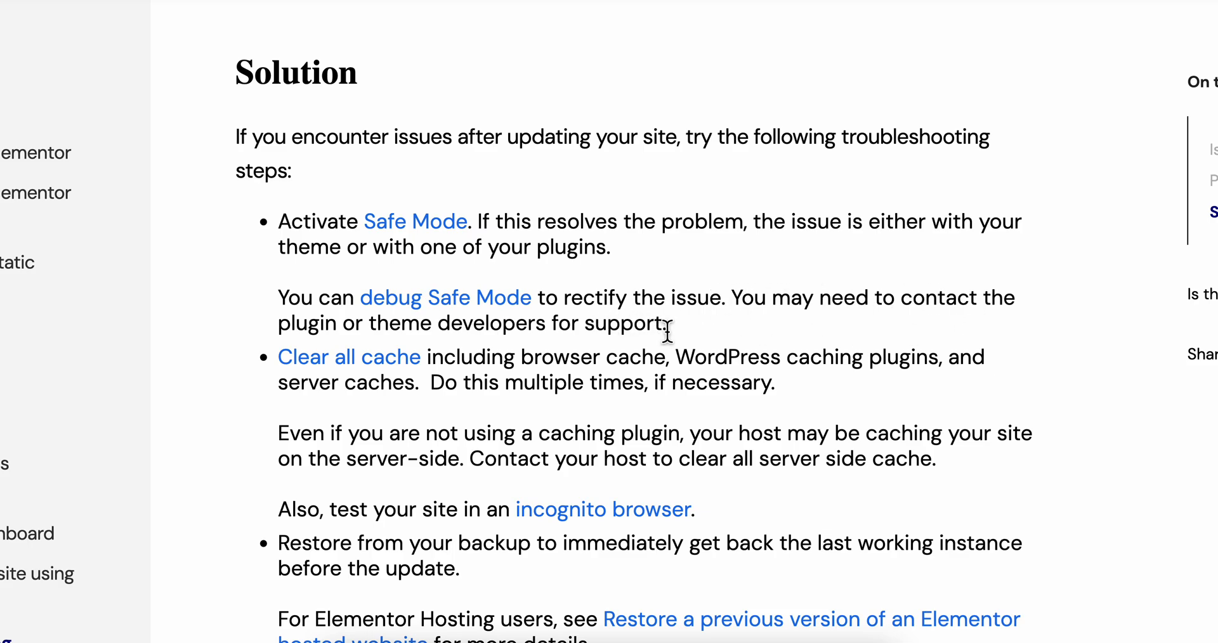
left_click_drag(332, 298, 667, 324)
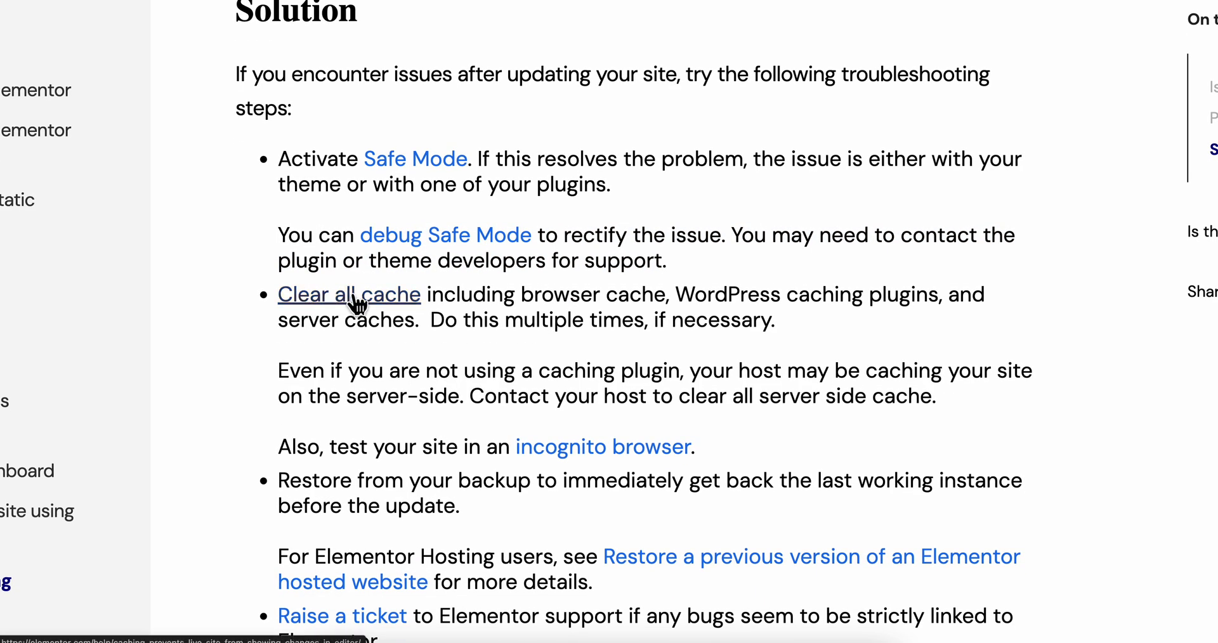
mouse_move(506, 308)
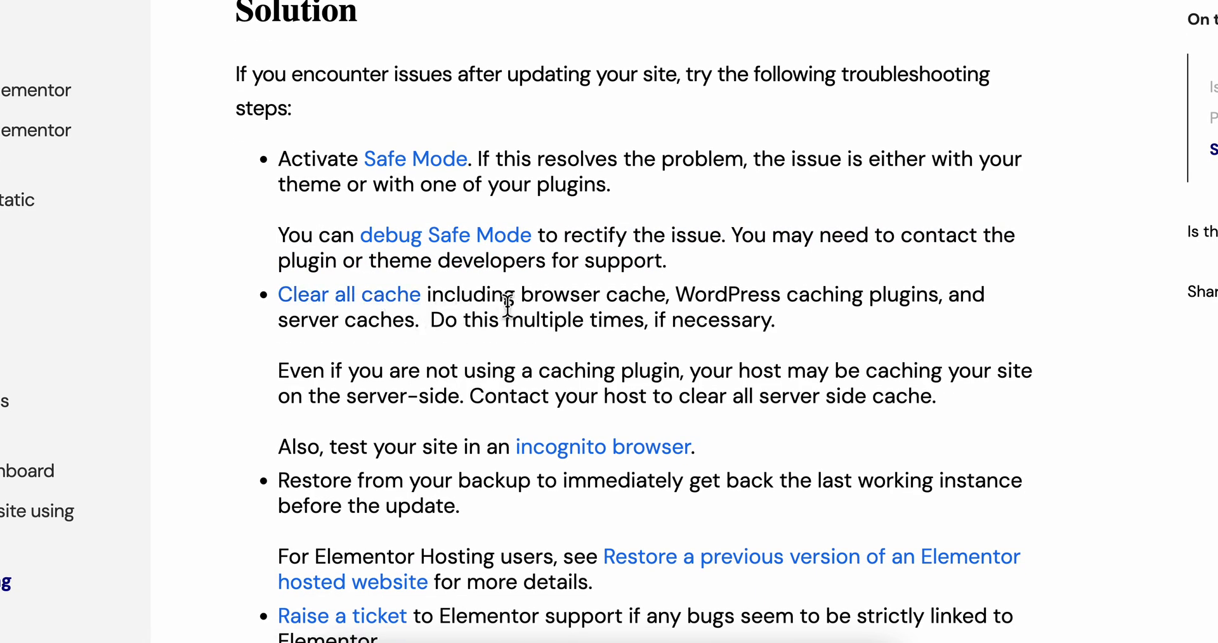
mouse_move(690, 286)
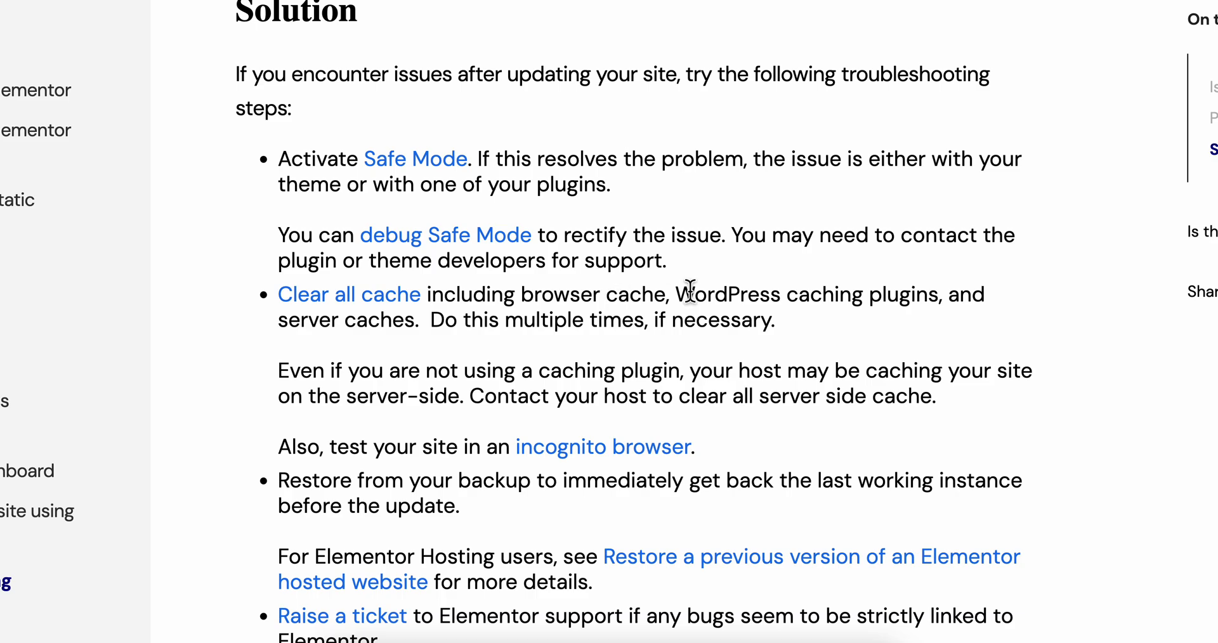
mouse_move(870, 304)
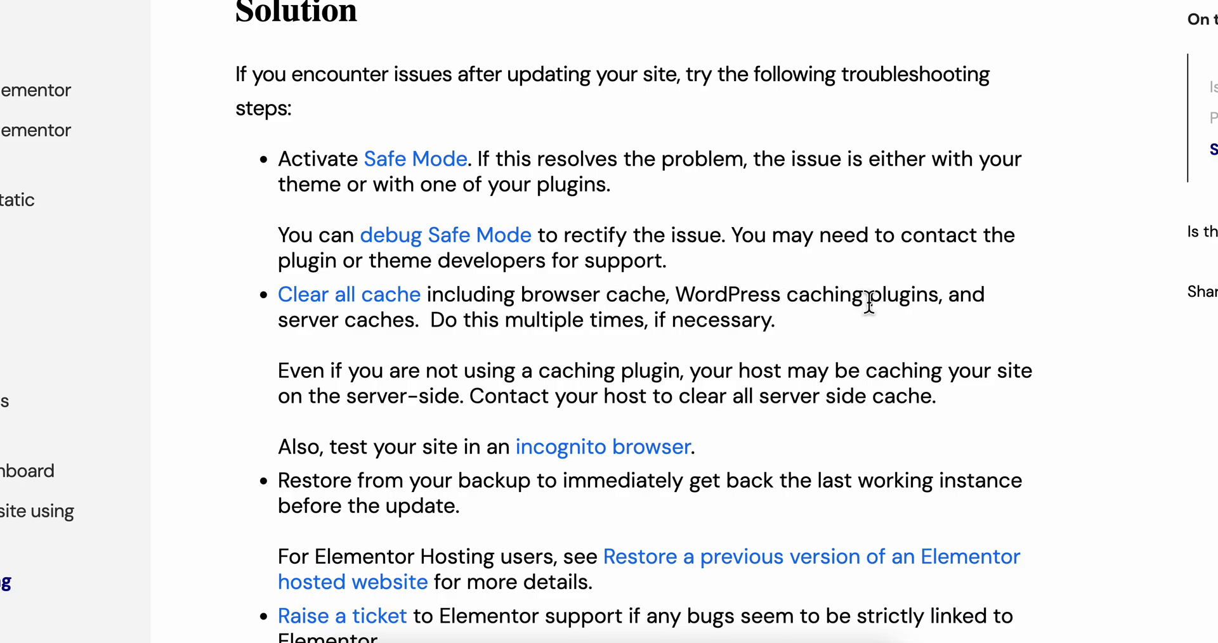
mouse_move(915, 314)
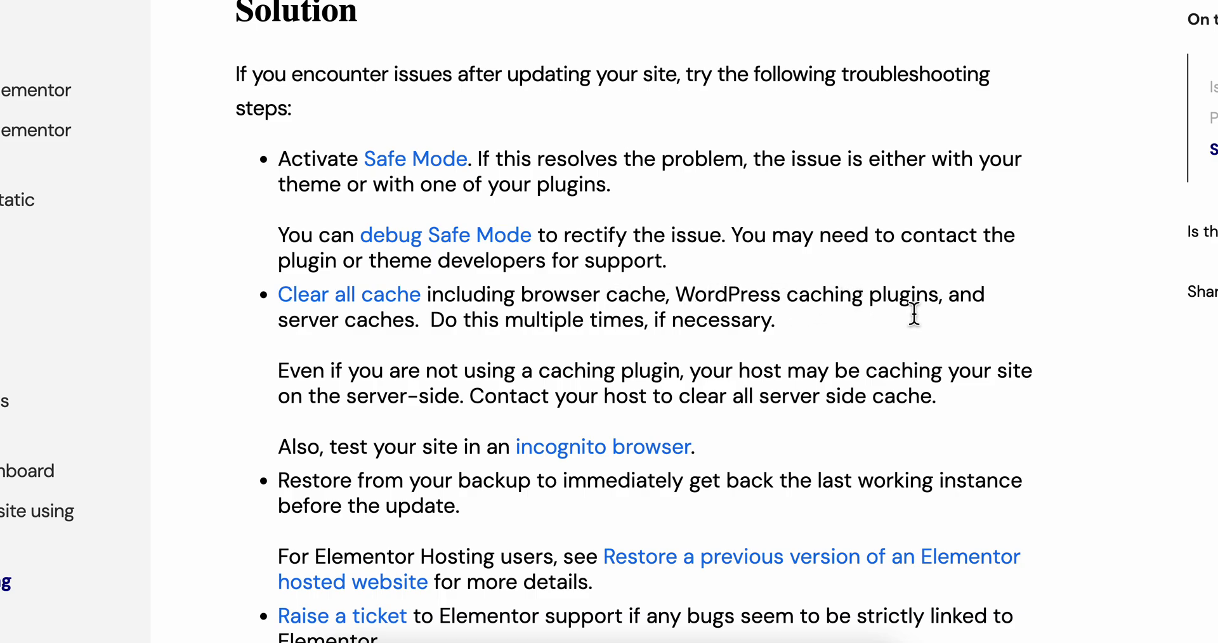
mouse_move(758, 319)
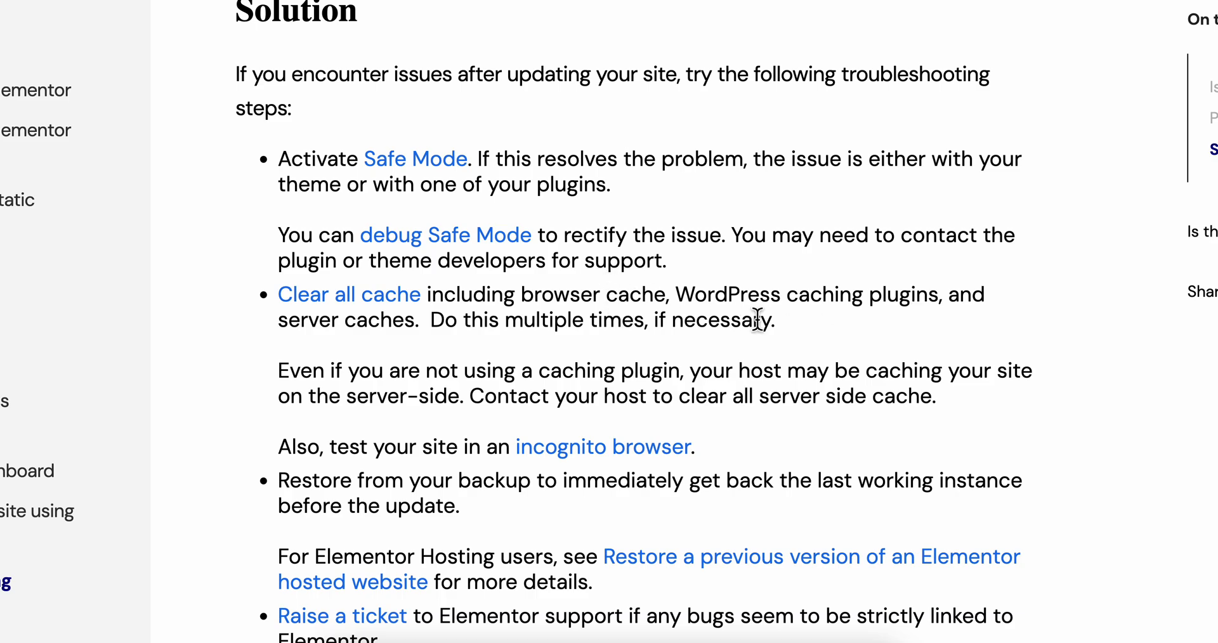
scroll("down", 3)
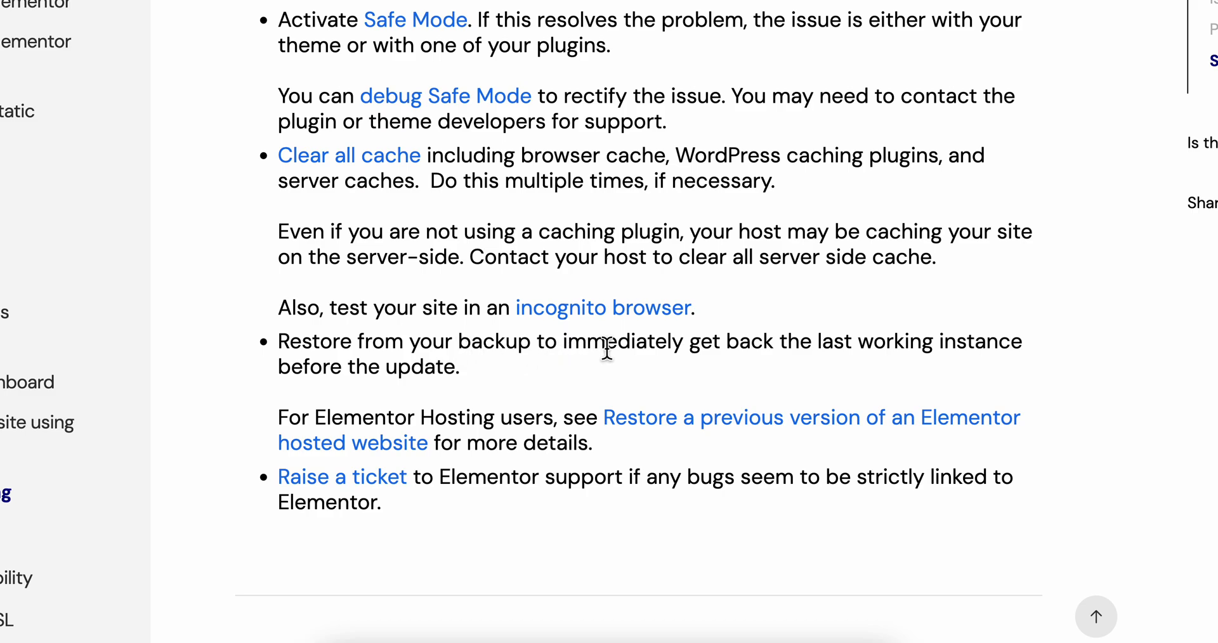
mouse_move(879, 370)
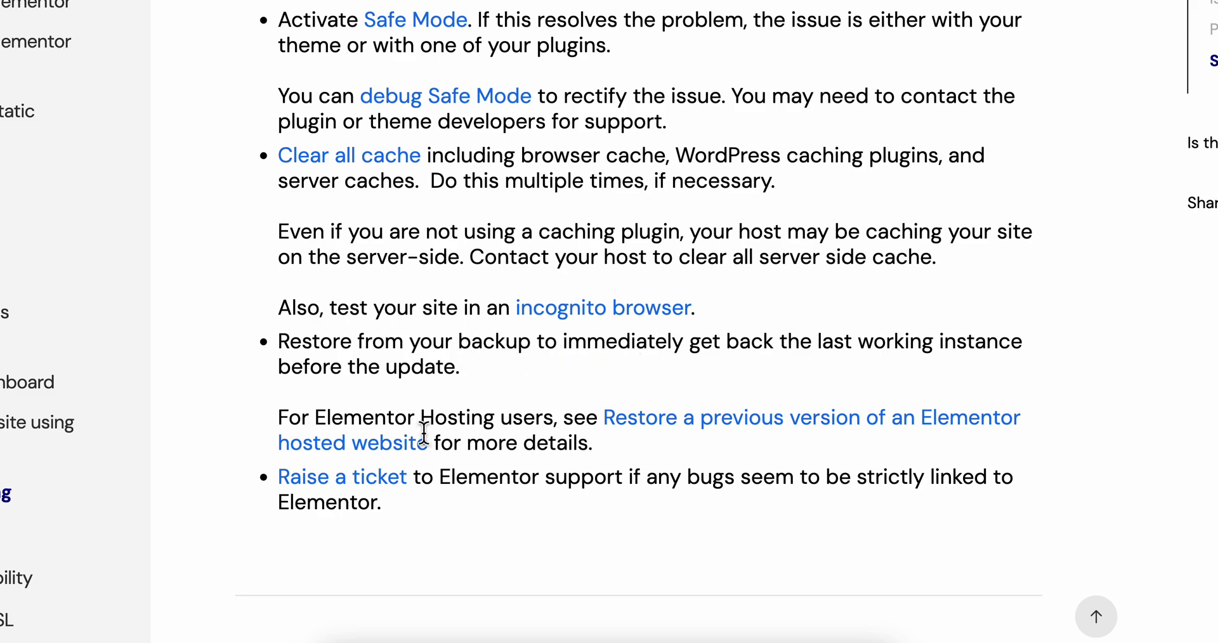
mouse_move(342, 477)
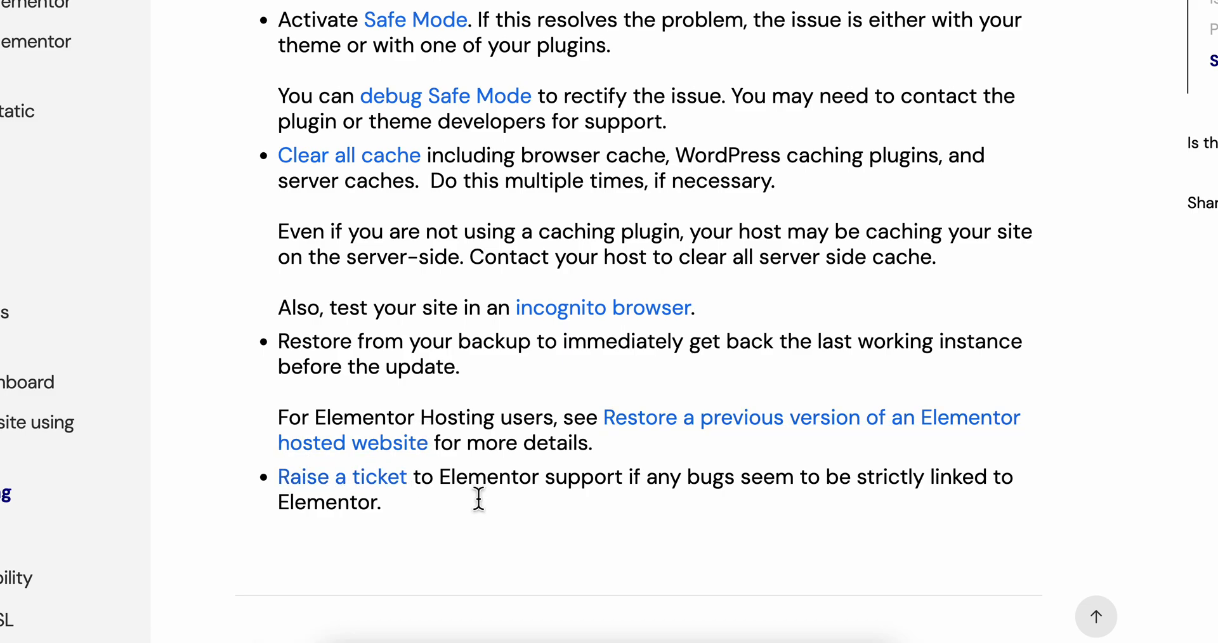
mouse_move(571, 492)
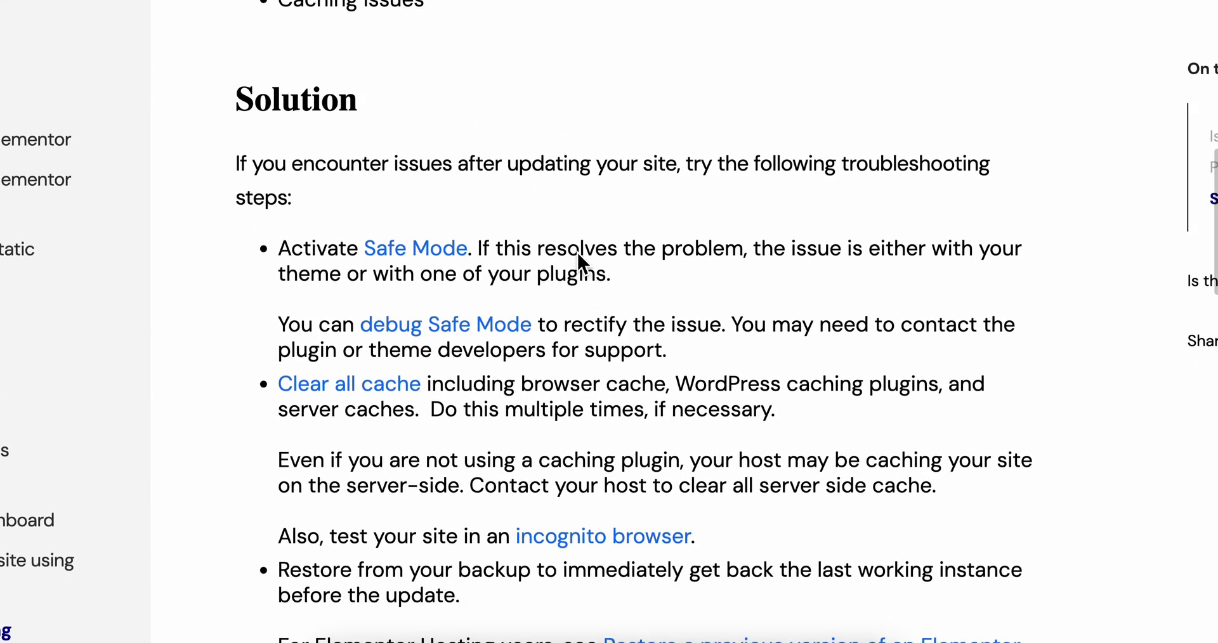
scroll("down", 3)
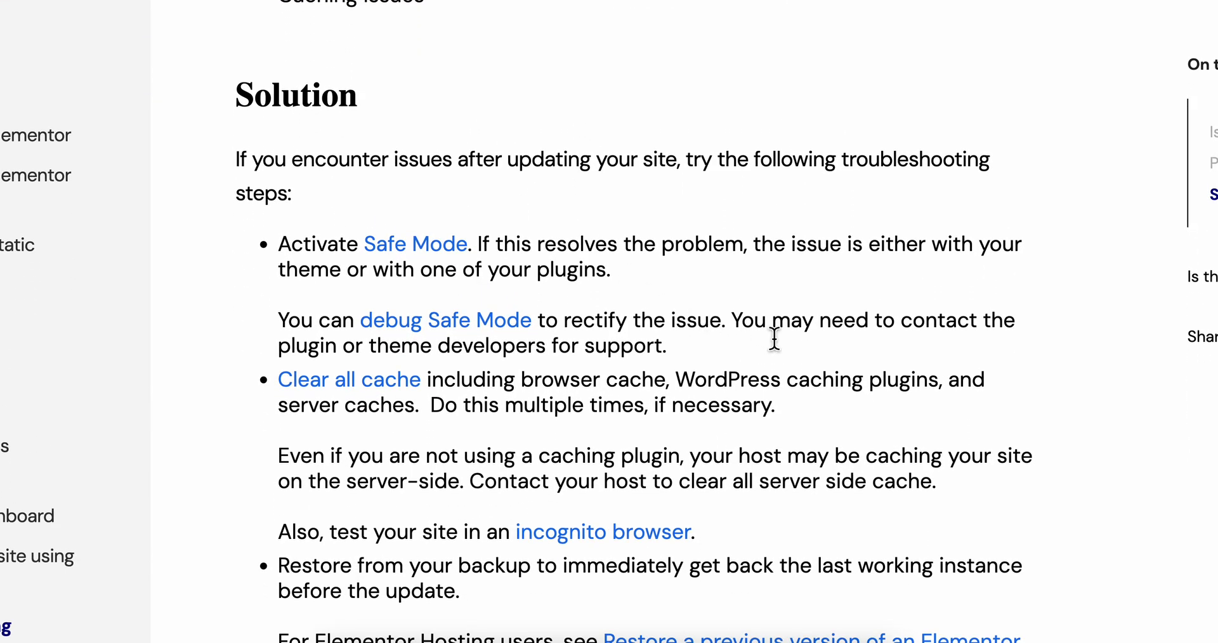